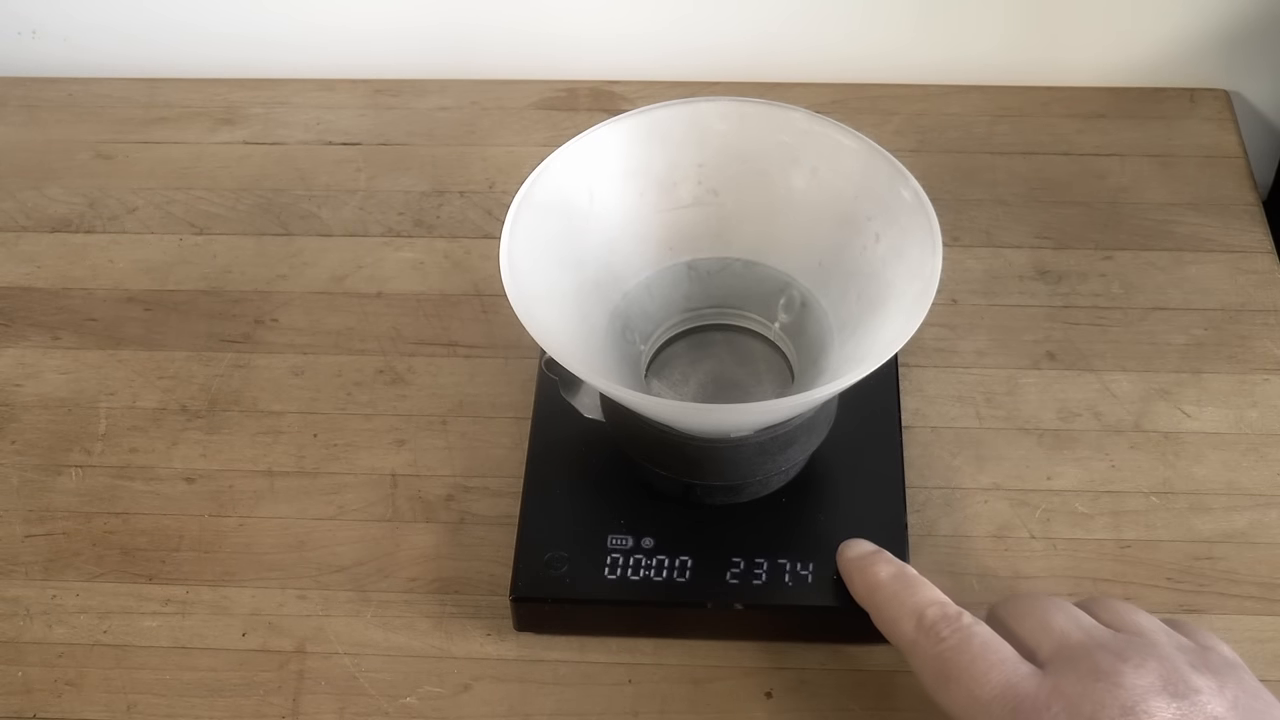
Tare the scale so it reads 0.0 with the funnel resting on it.
left_click(850, 570)
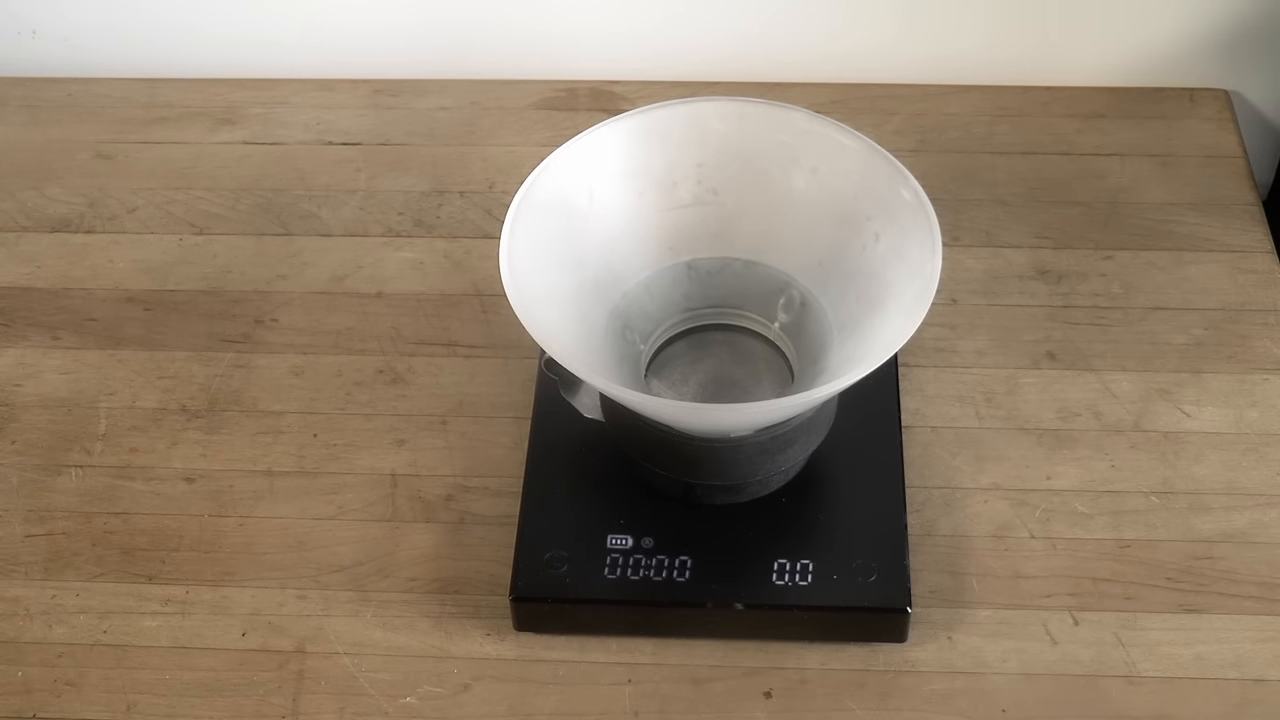